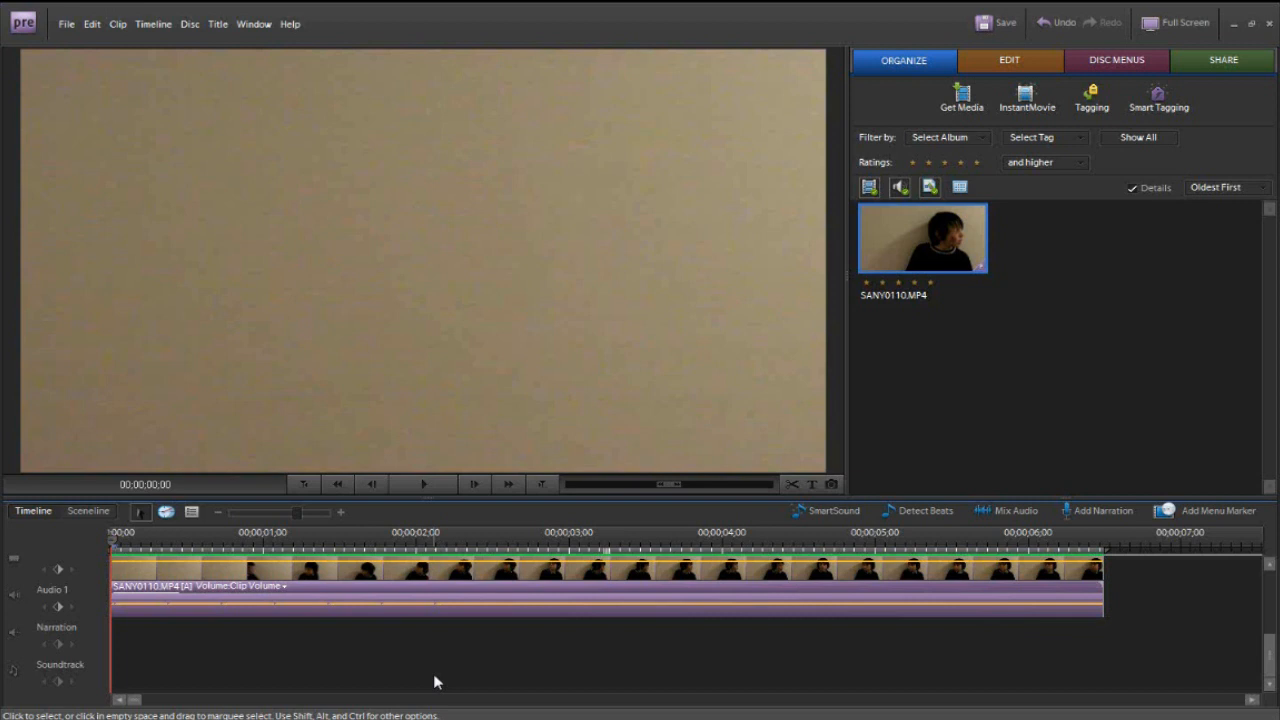
pyautogui.moveTo(420, 676)
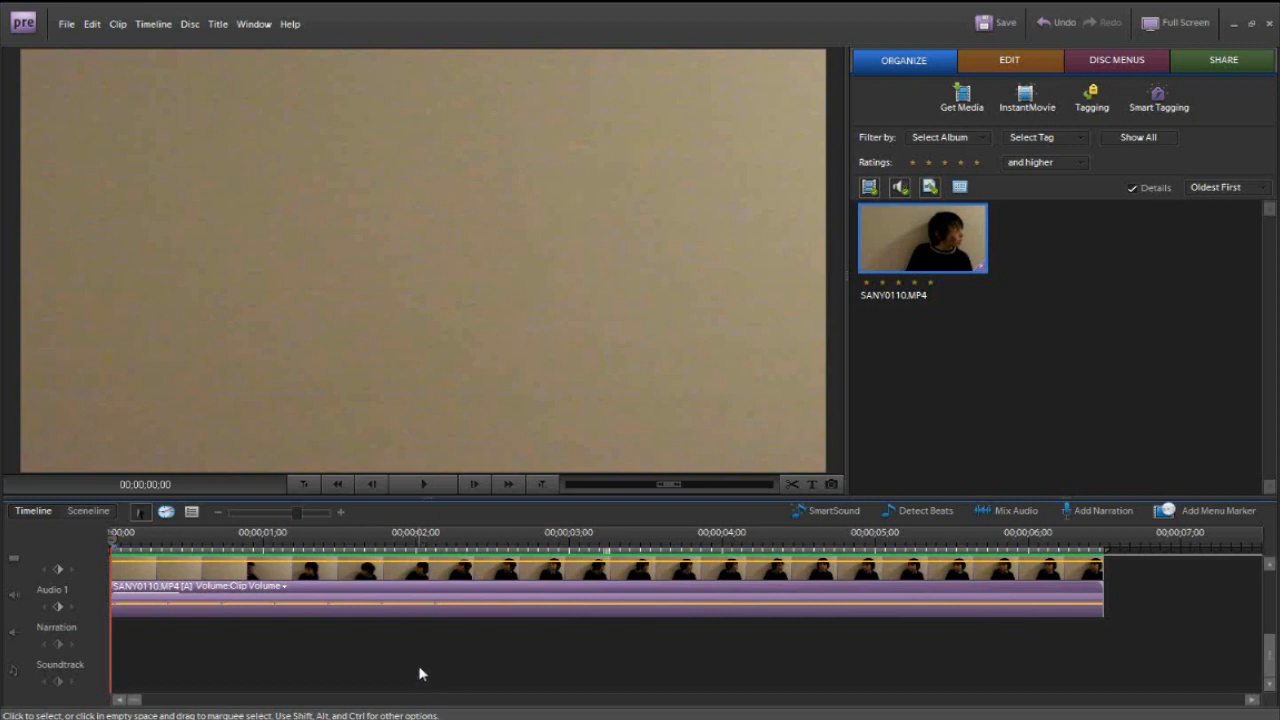
# - Move the playhead to 00:00:04:00, where the boy fills the preview
pyautogui.click(422, 484)
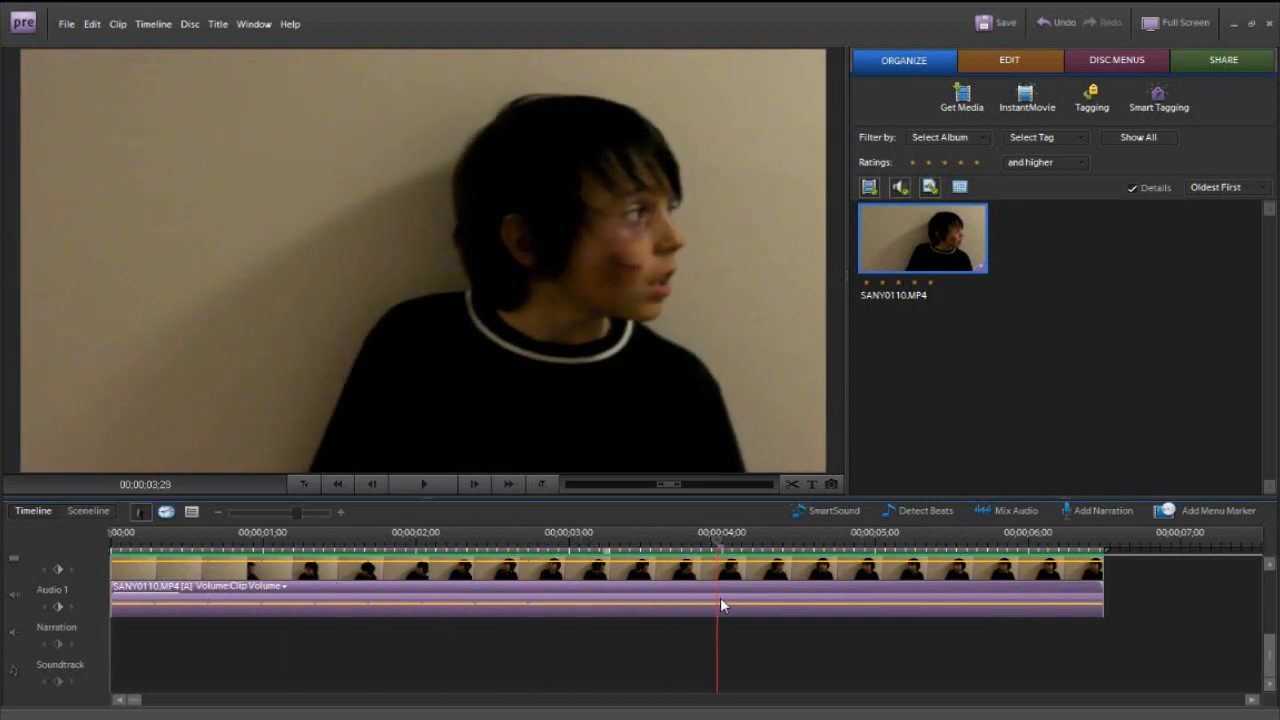
pyautogui.click(764, 568)
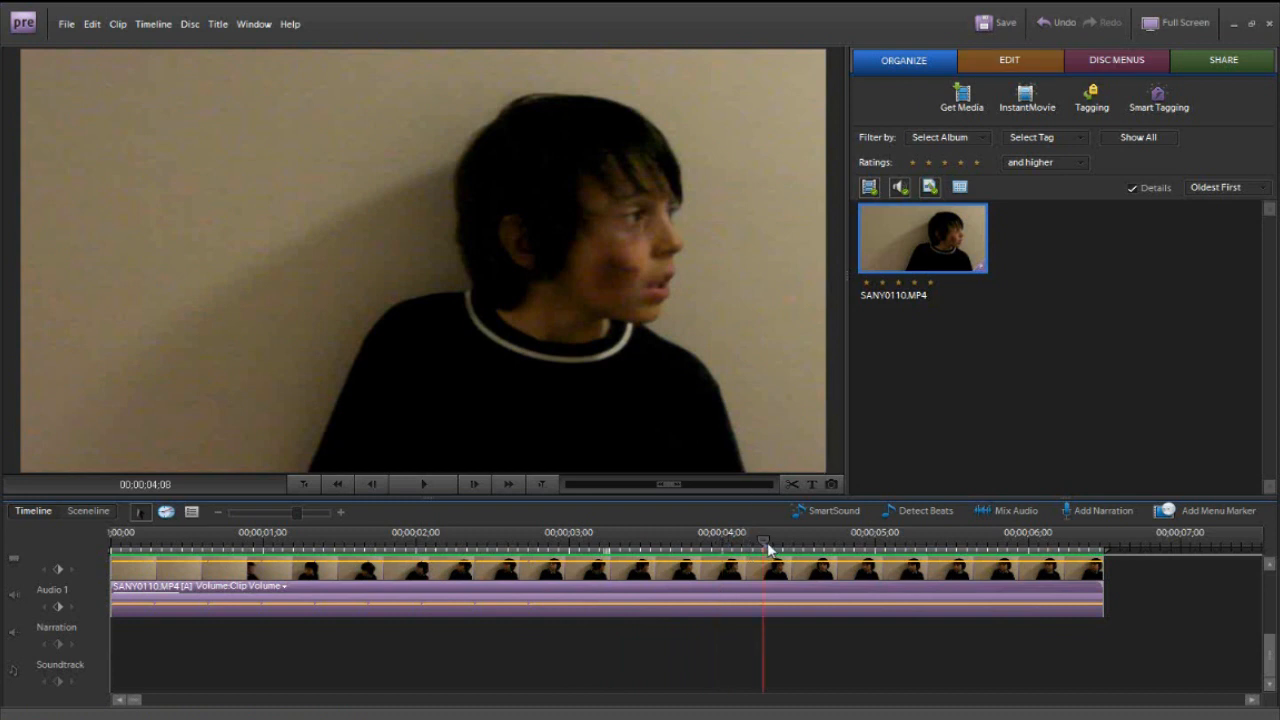
pyautogui.click(1006, 60)
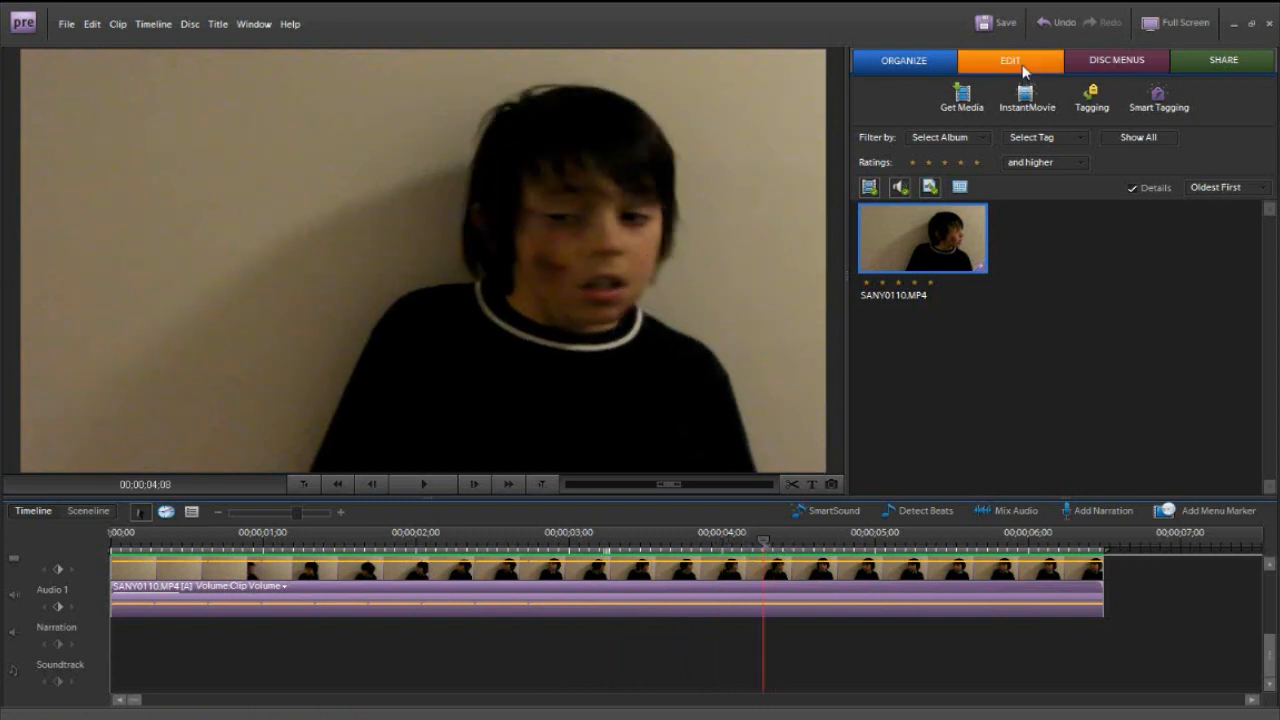
# - Find the Clip effect via search 'cli' and apply it to the timeline clip
pyautogui.click(1060, 104)
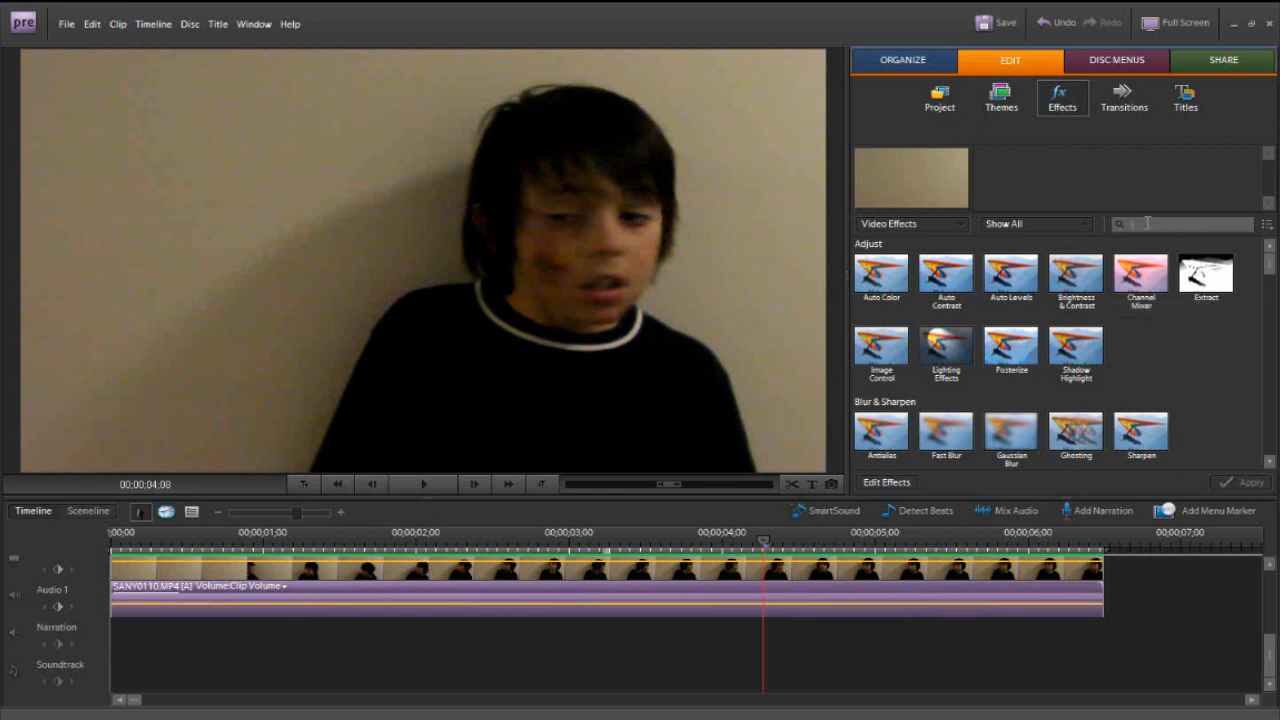
pyautogui.write('cli')
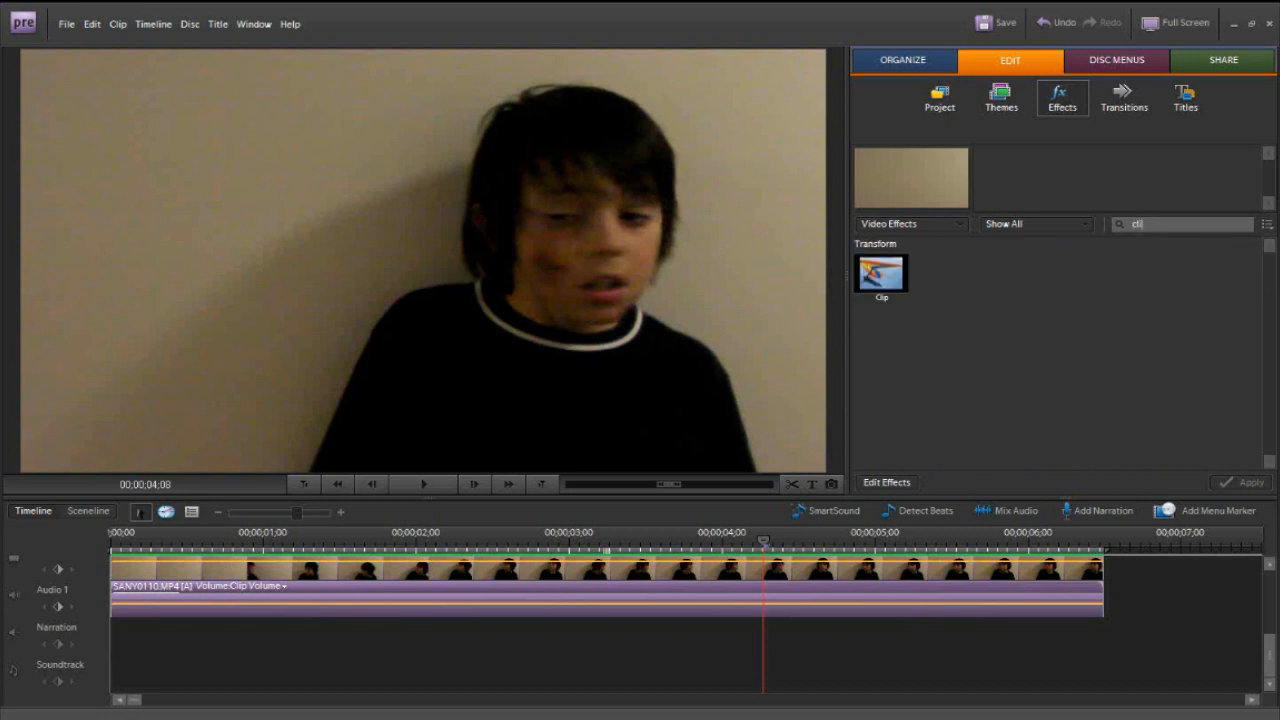
pyautogui.click(880, 276)
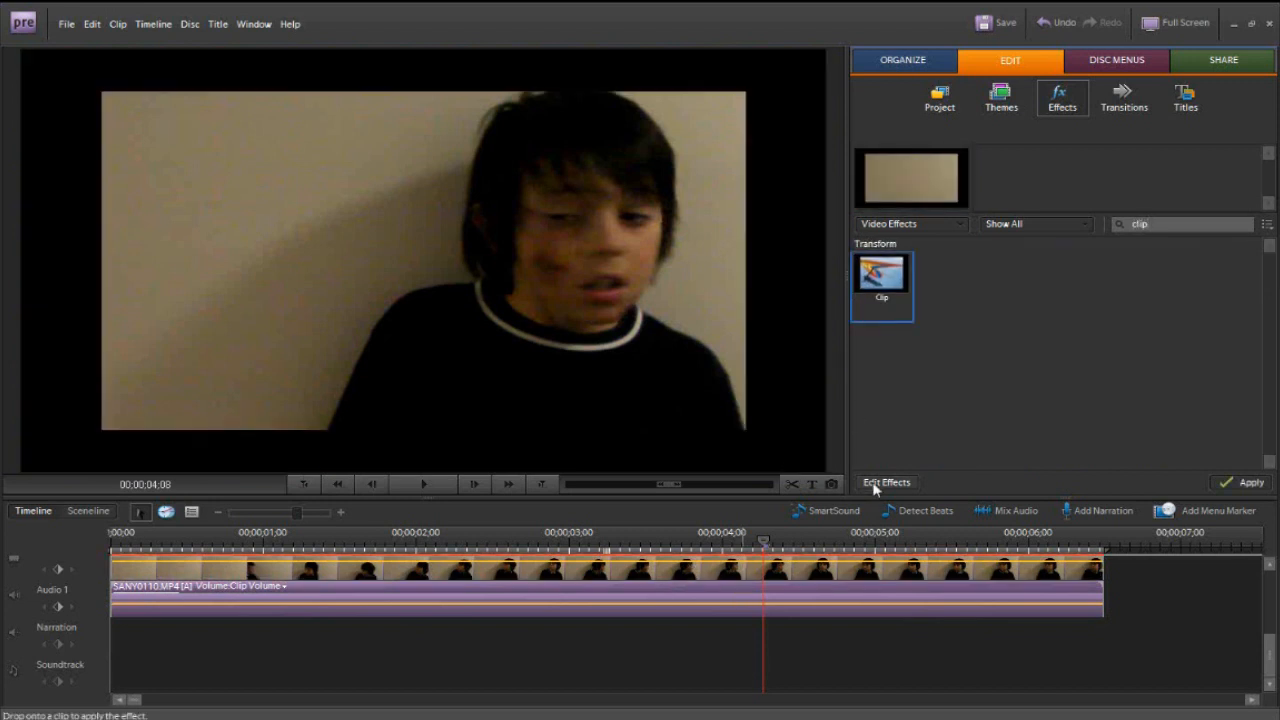
pyautogui.click(886, 482)
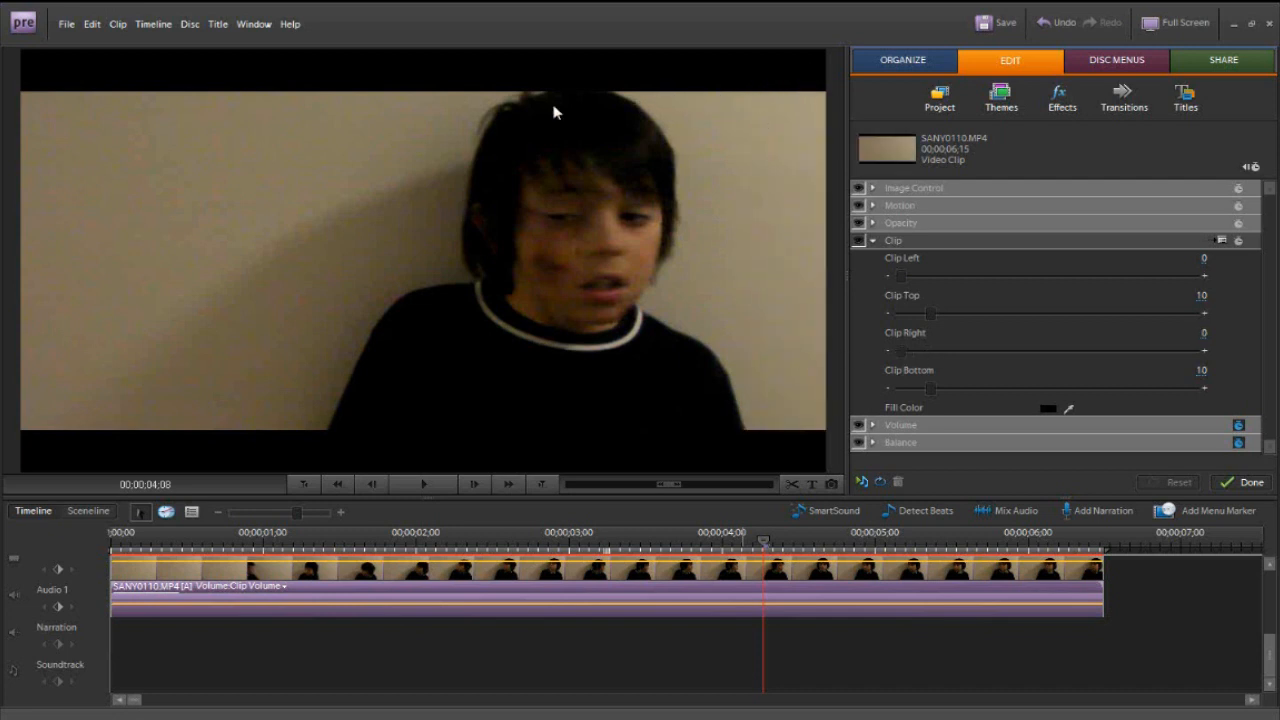
pyautogui.moveTo(112, 78)
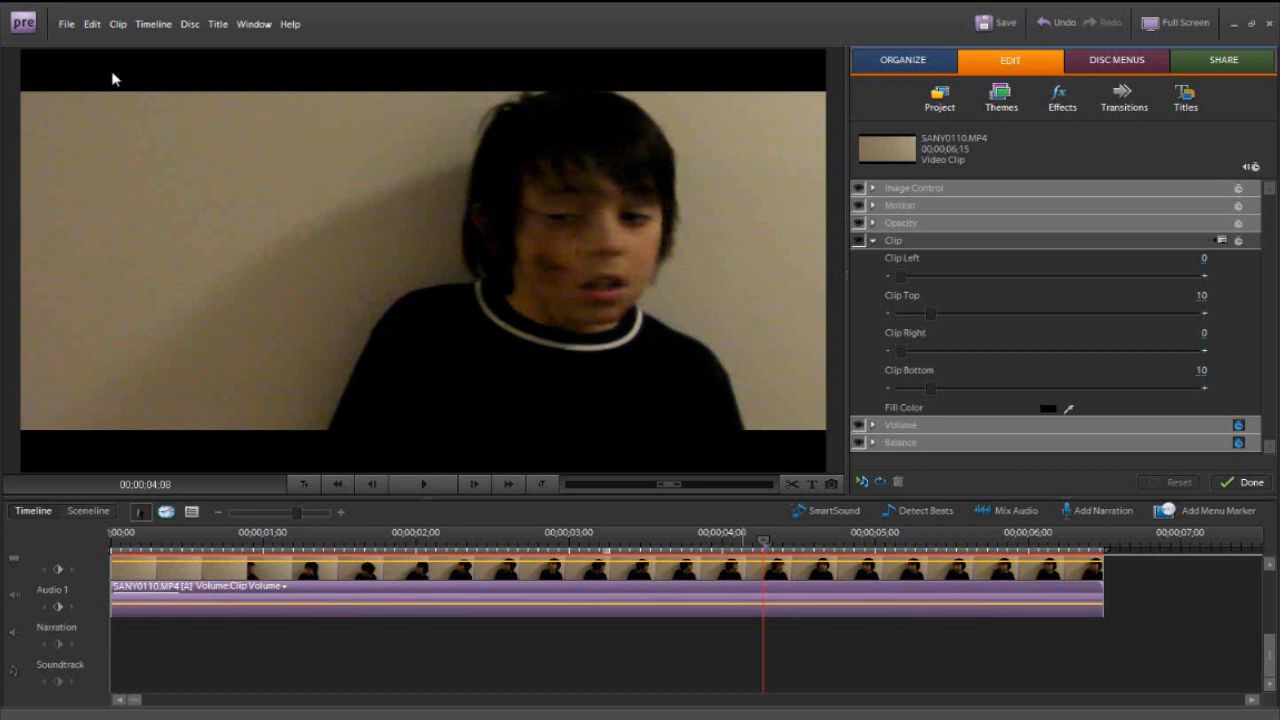
pyautogui.moveTo(796, 248)
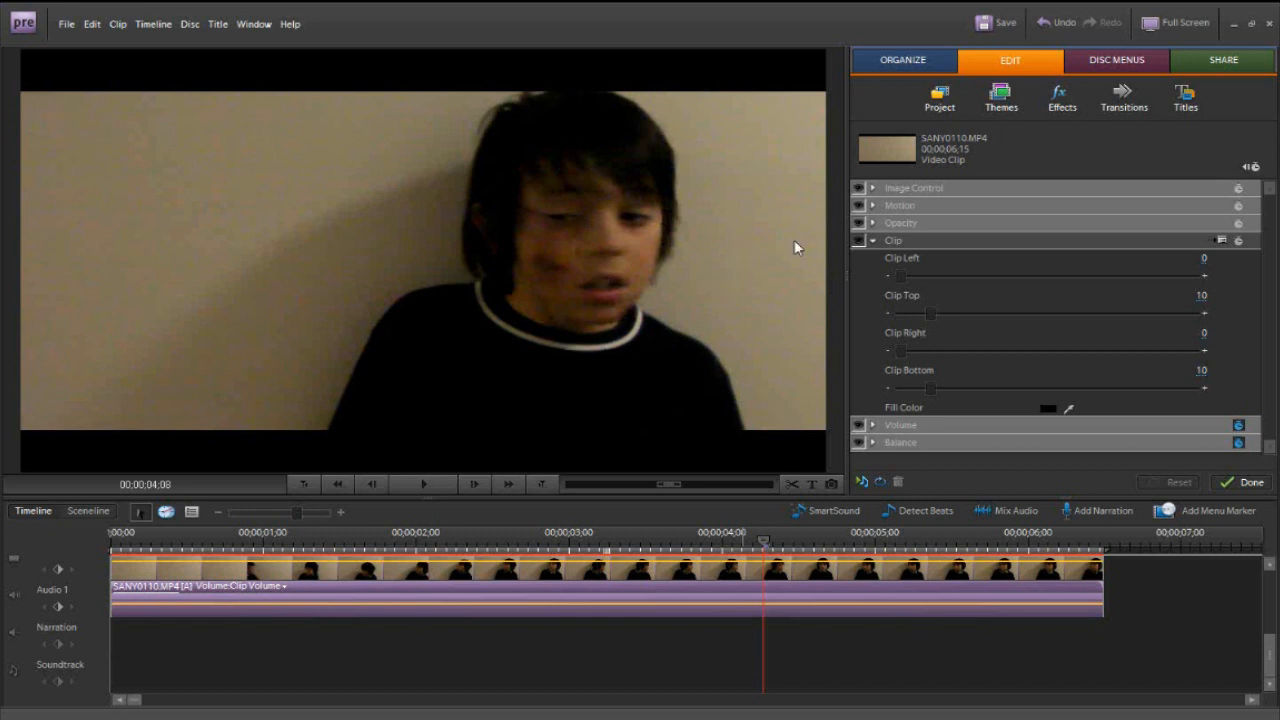
pyautogui.moveTo(1040, 536)
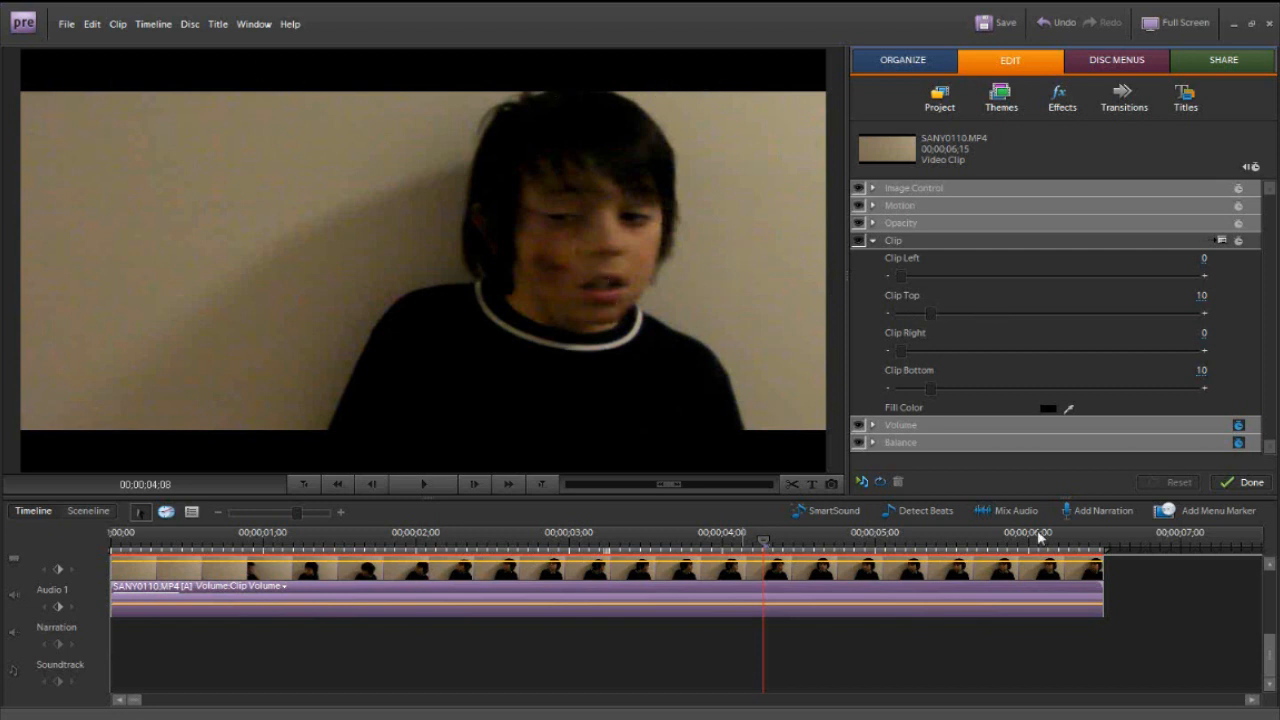
# - Set Clip Top and Bottom to 13 for a letterbox with black bars
pyautogui.click(1196, 370)
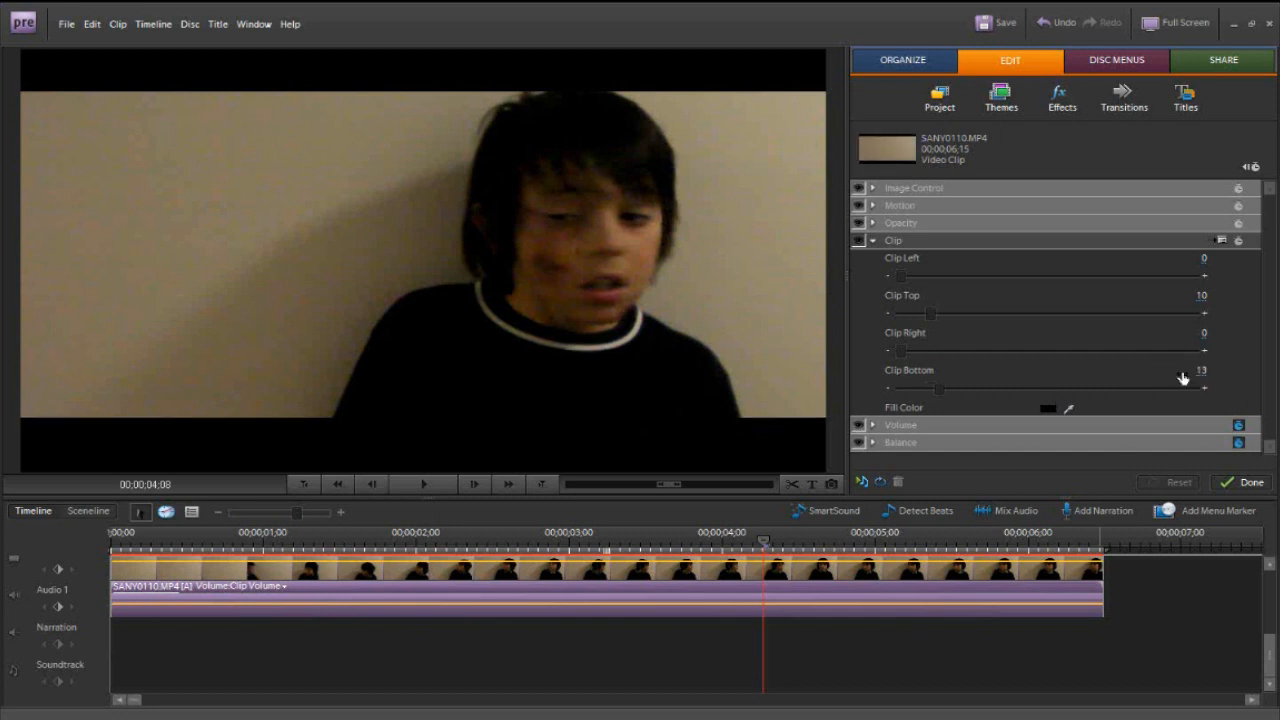
pyautogui.click(1196, 296)
pyautogui.write('13')
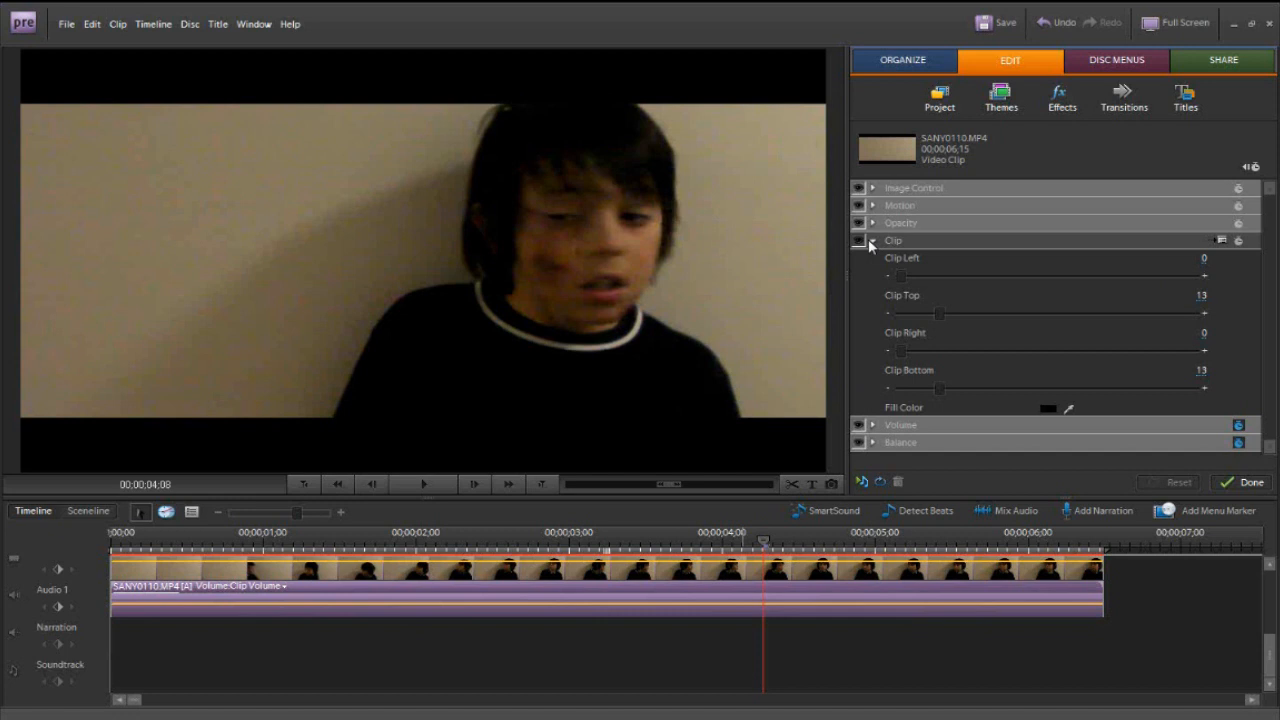
# - Apply the Color Balance (RGB) effect to the clip from the effects list
pyautogui.click(1056, 96)
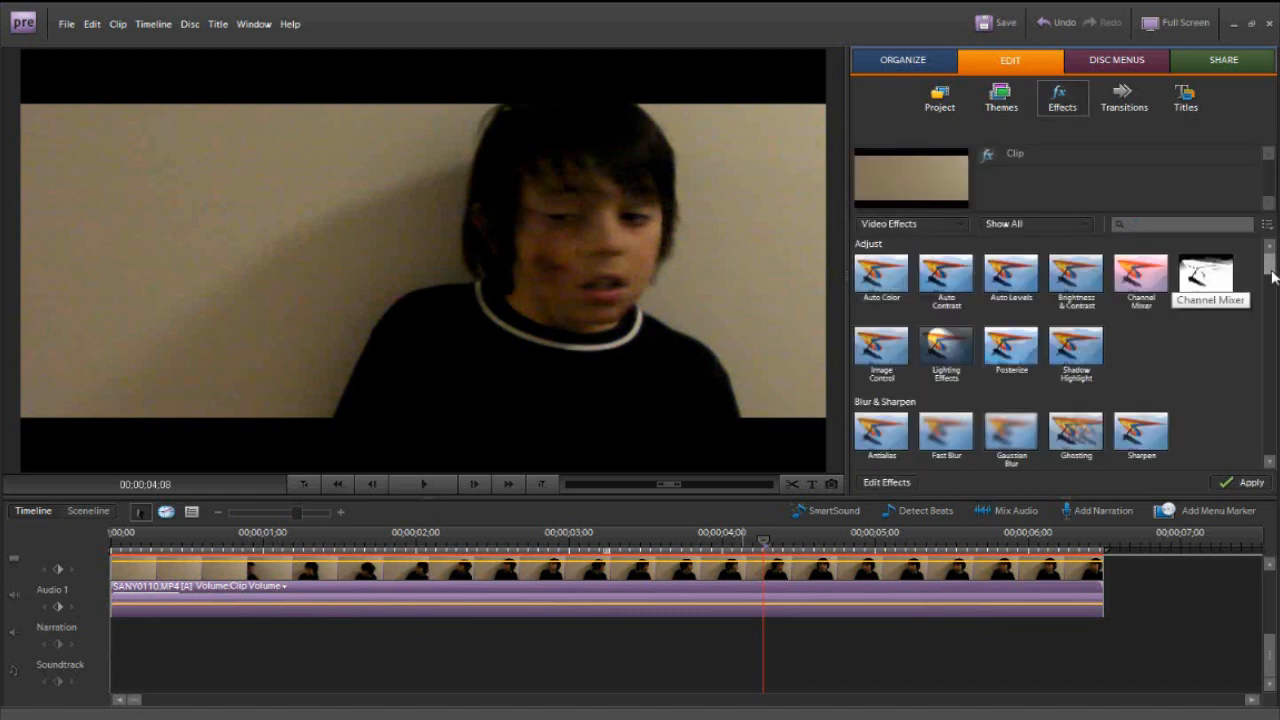
pyautogui.scroll(-3)
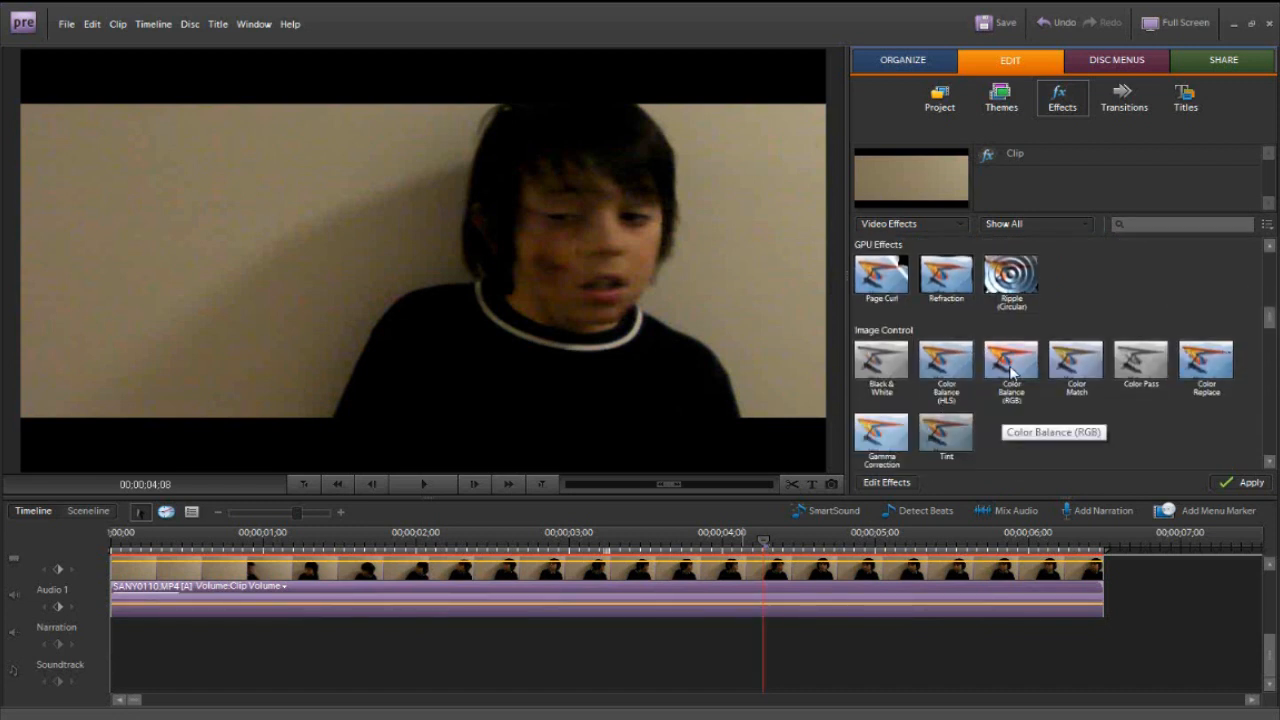
pyautogui.click(1012, 364)
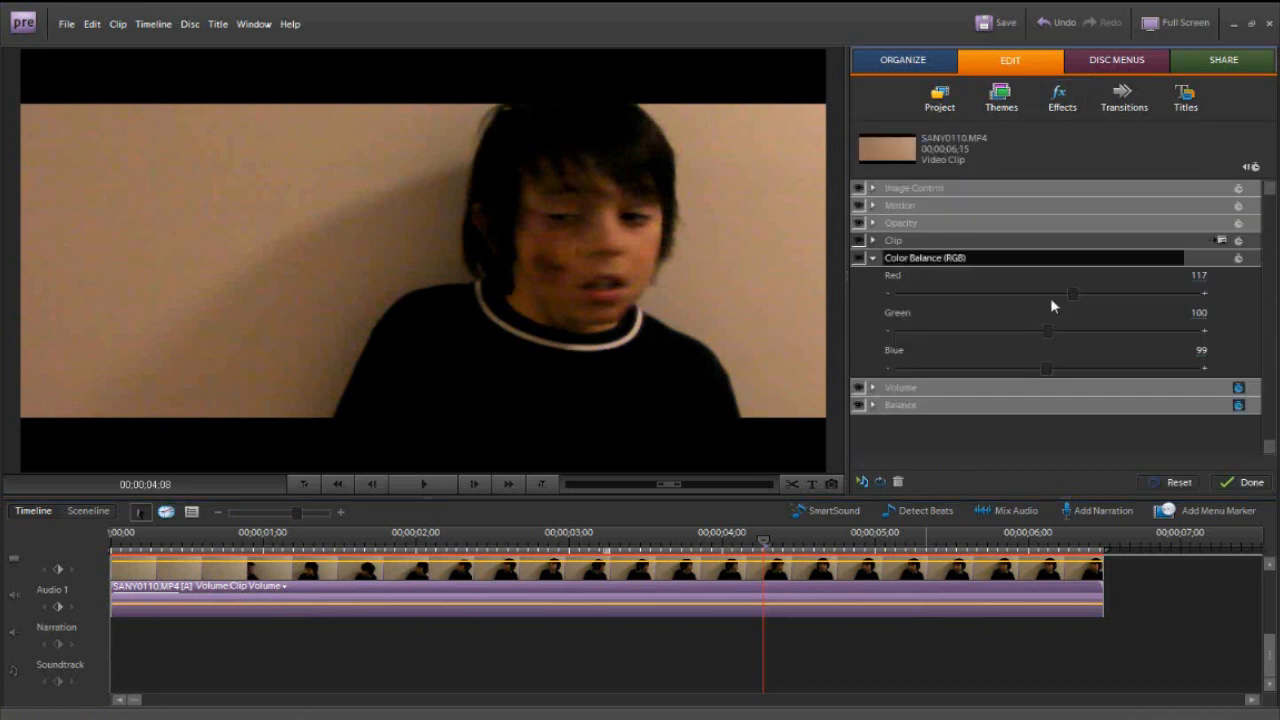
pyautogui.moveTo(1028, 304)
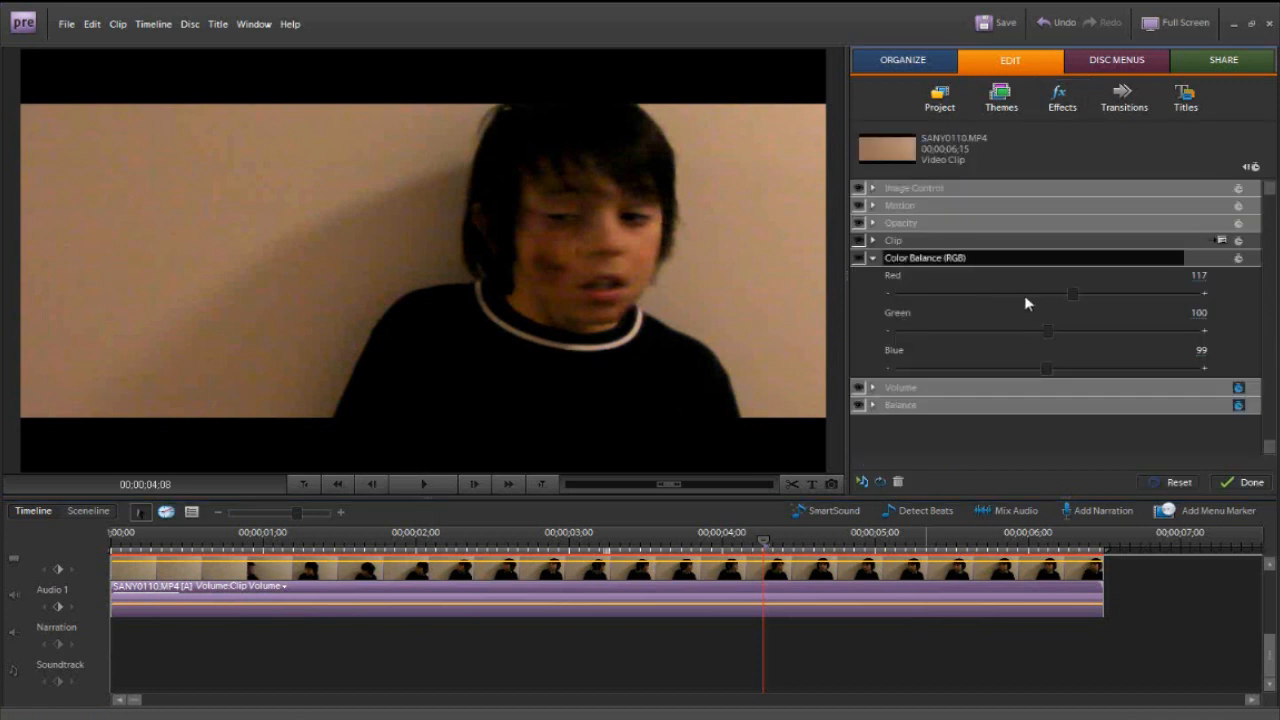
pyautogui.moveTo(1044, 278)
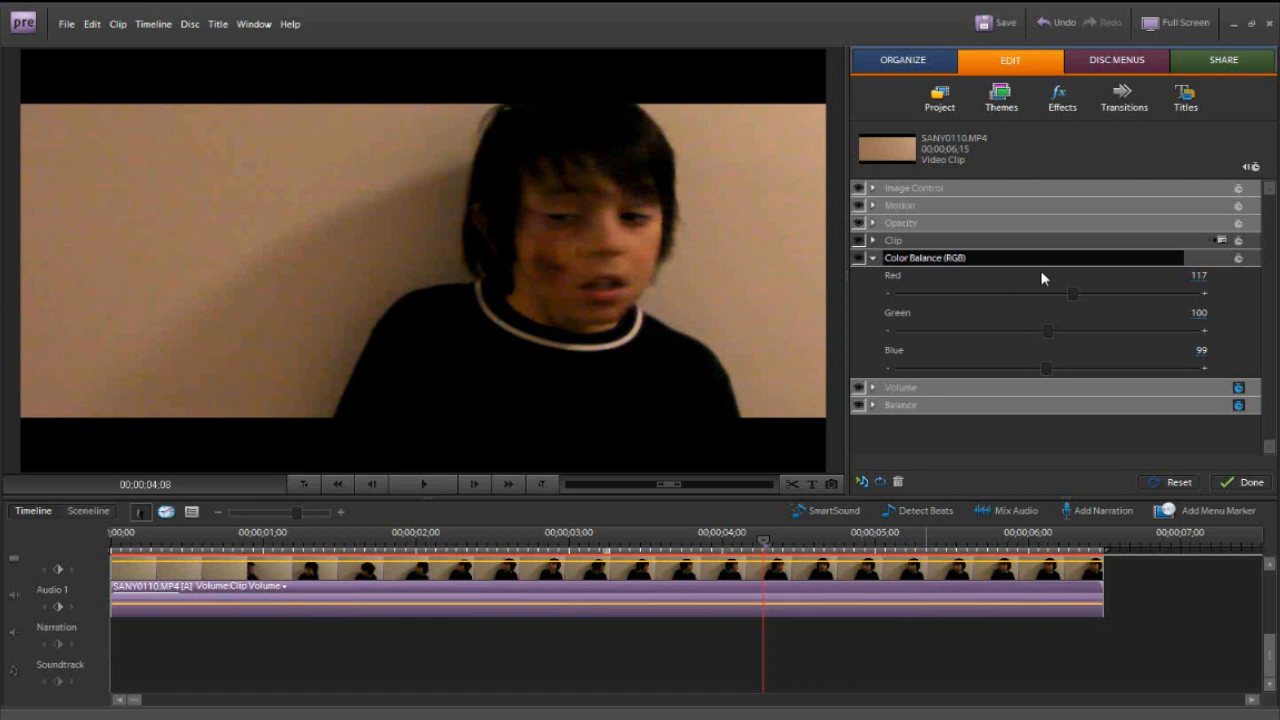
# - Set Color Balance Red to 85 and Blue to 119 for a cool bluish look
pyautogui.doubleClick(1200, 276)
pyautogui.write('85')
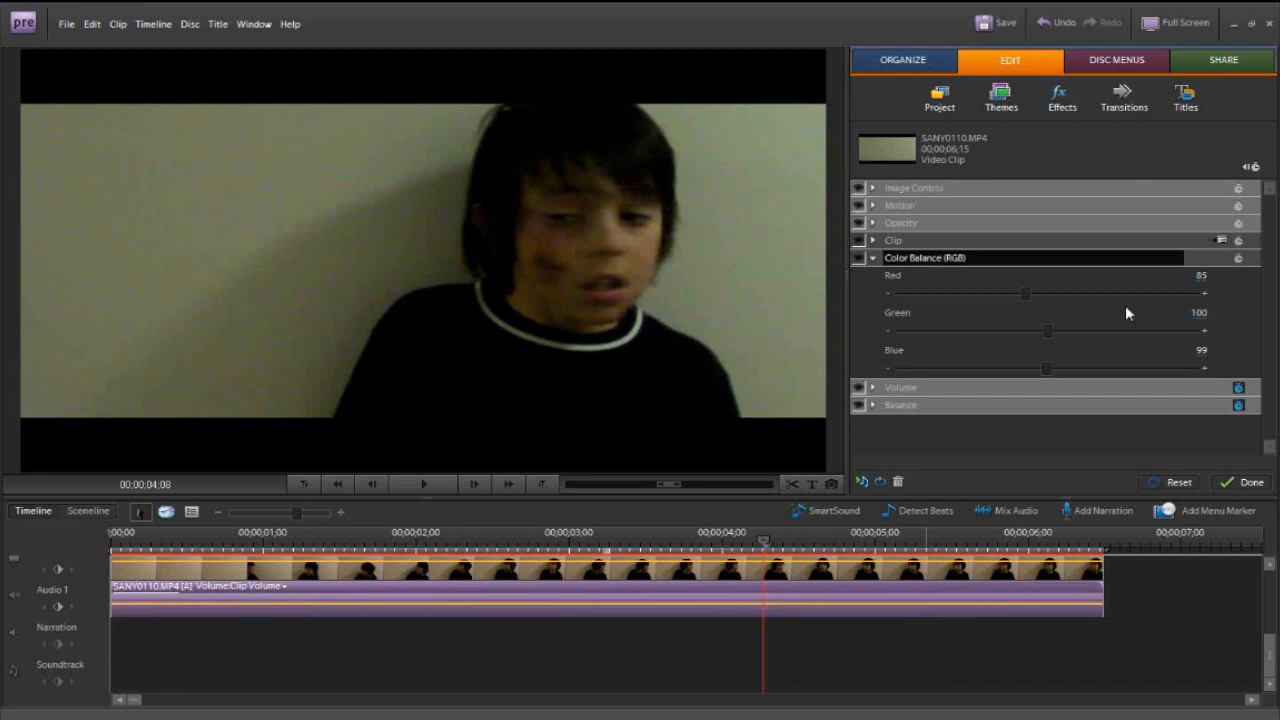
pyautogui.moveTo(1198, 356)
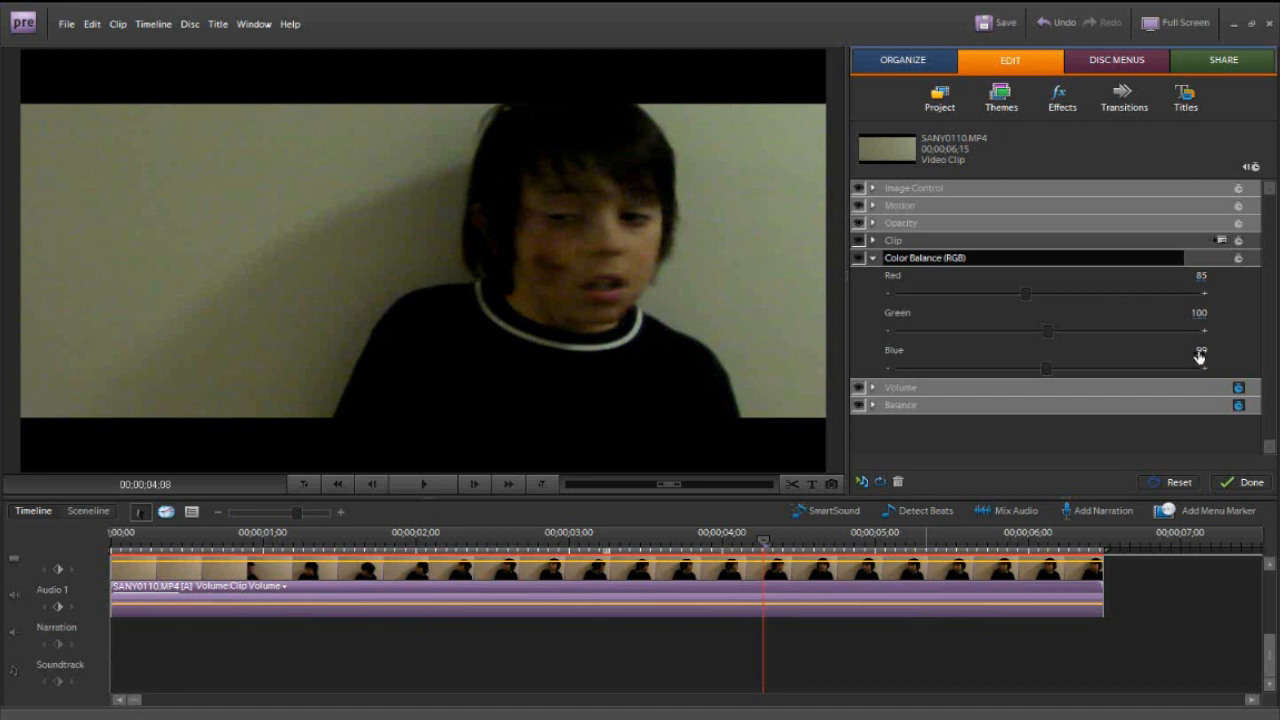
pyautogui.click(1196, 352)
pyautogui.write('119')
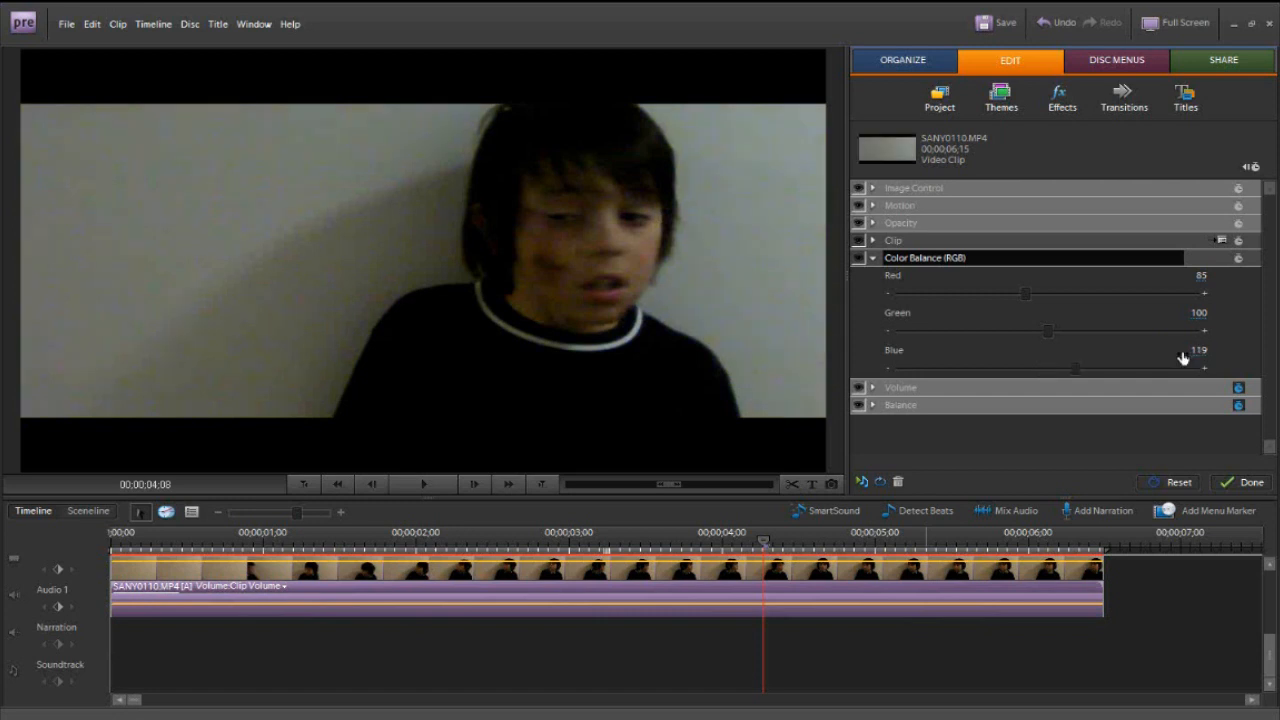
pyautogui.click(864, 256)
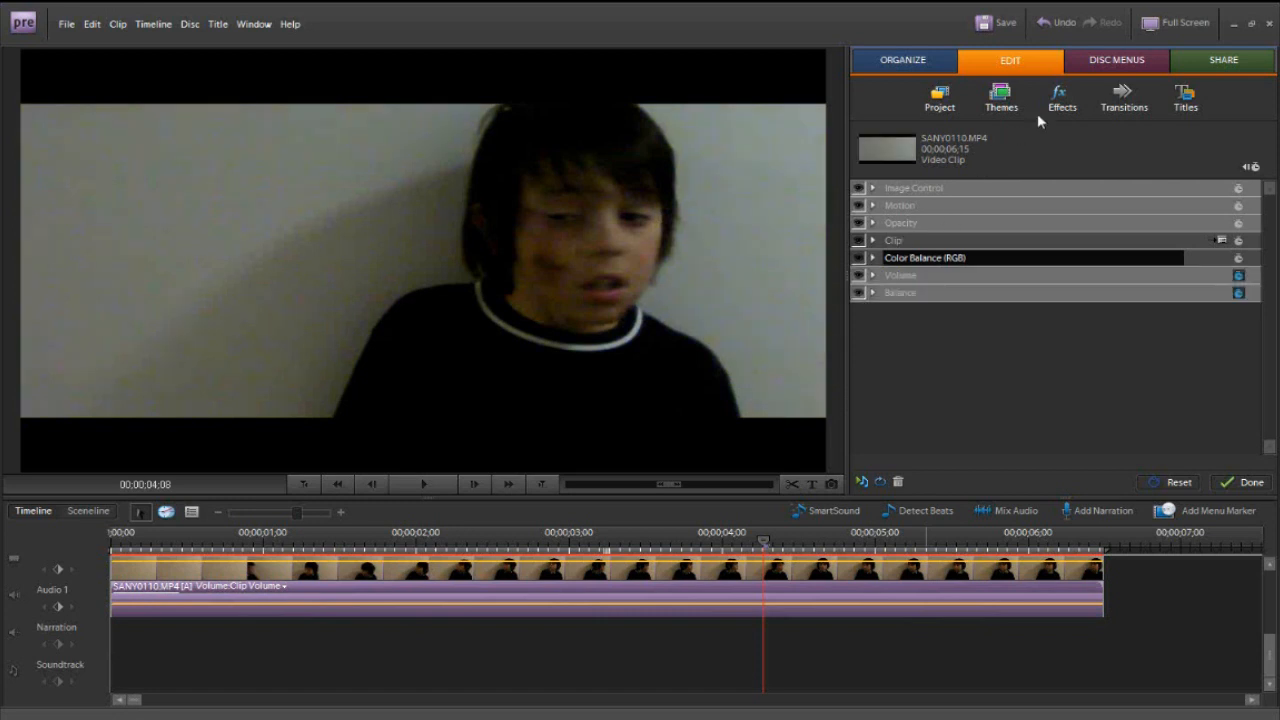
pyautogui.moveTo(1064, 108)
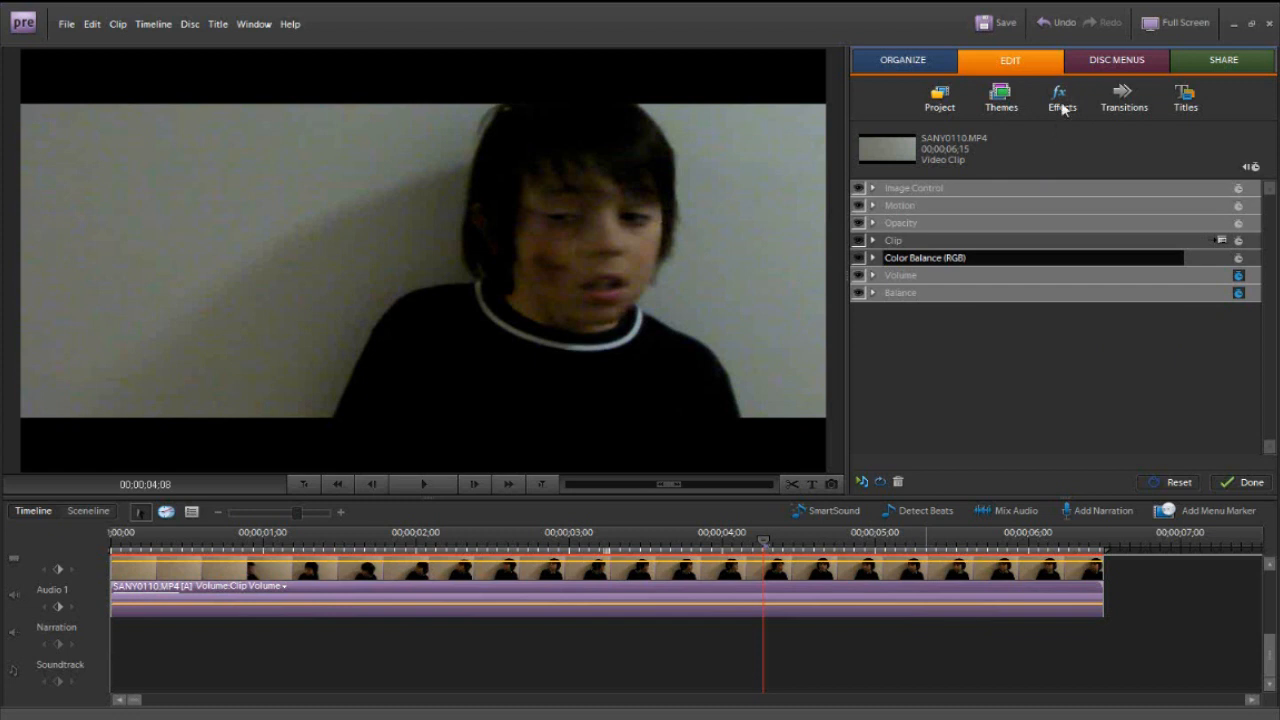
# - Apply Brightness & Contrast from the Adjust effects to the clip
pyautogui.click(1060, 94)
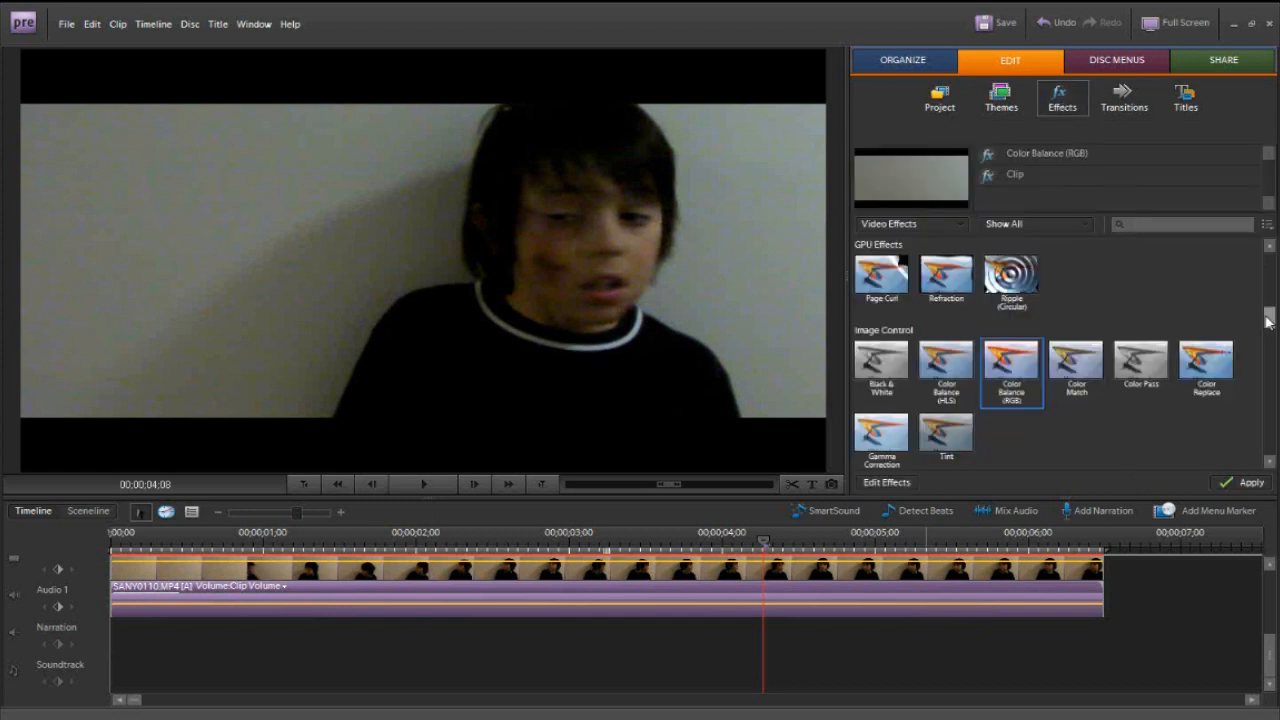
pyautogui.scroll(-3)
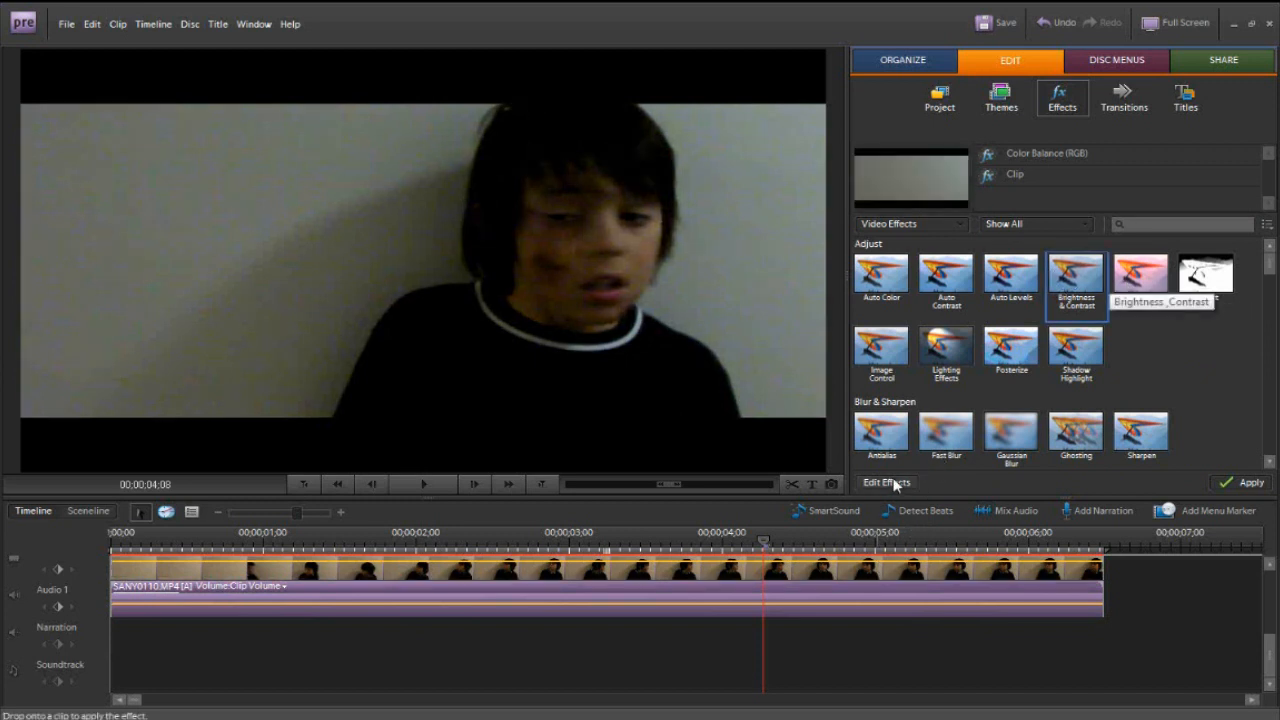
pyautogui.click(886, 482)
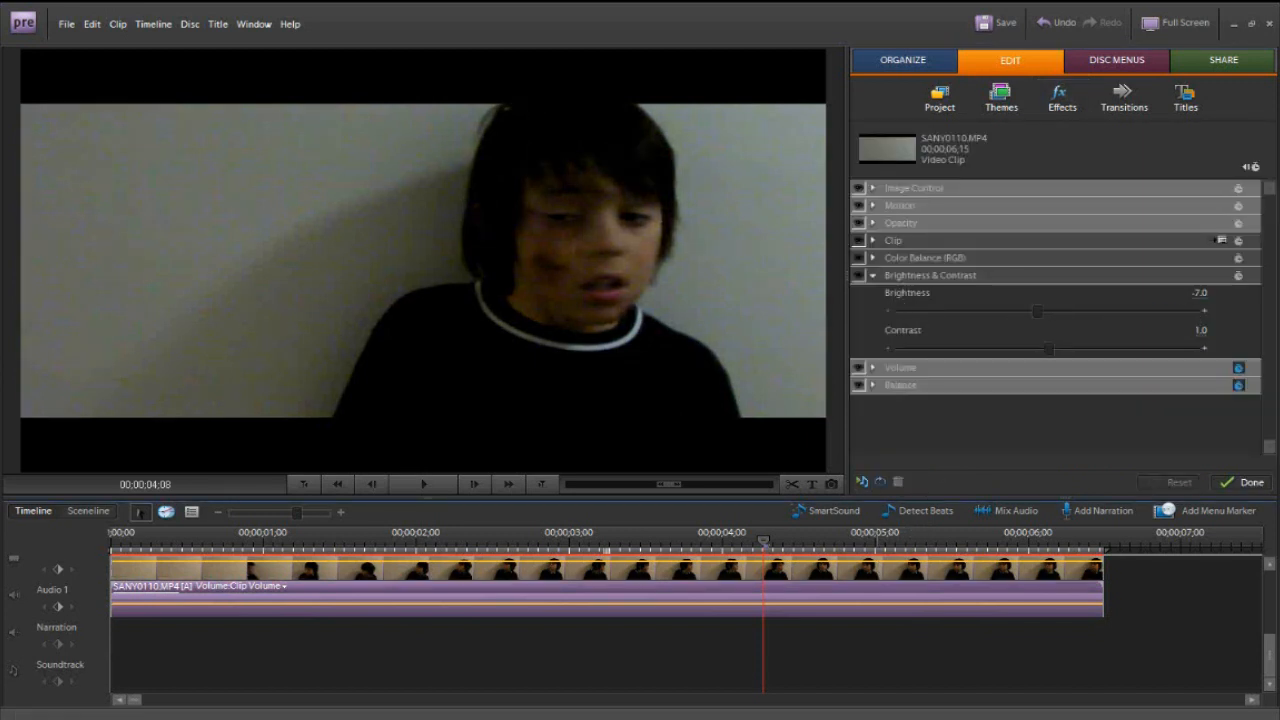
# - Set Brightness to -12.0 and Contrast to 8.0
pyautogui.moveTo(1036, 312); pyautogui.dragTo(1030, 312)
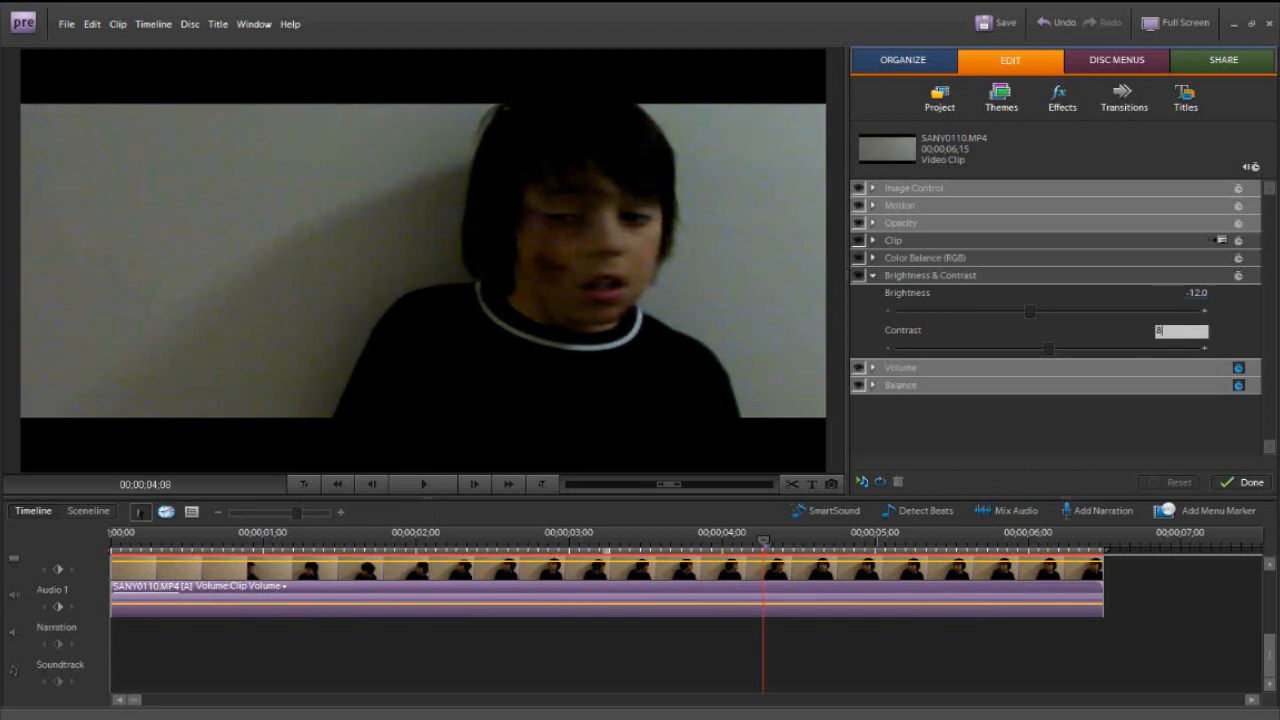
pyautogui.moveTo(1048, 348); pyautogui.dragTo(1060, 348)
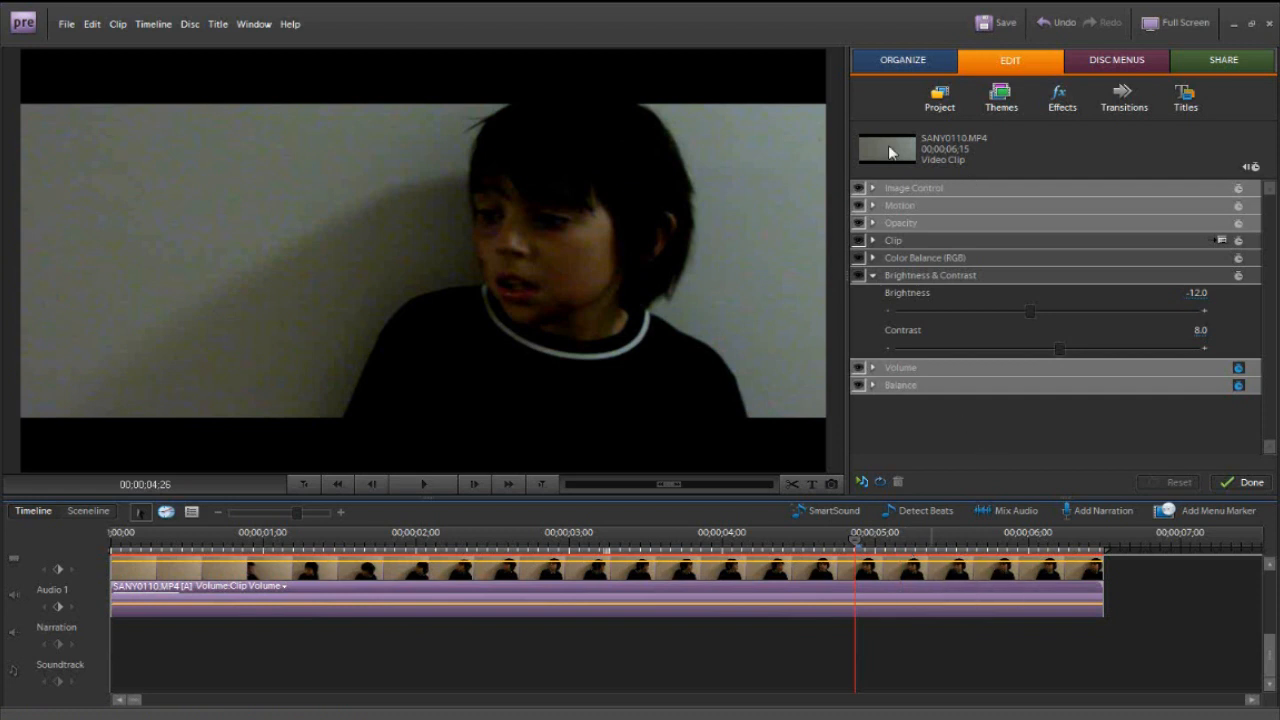
pyautogui.moveTo(1044, 104)
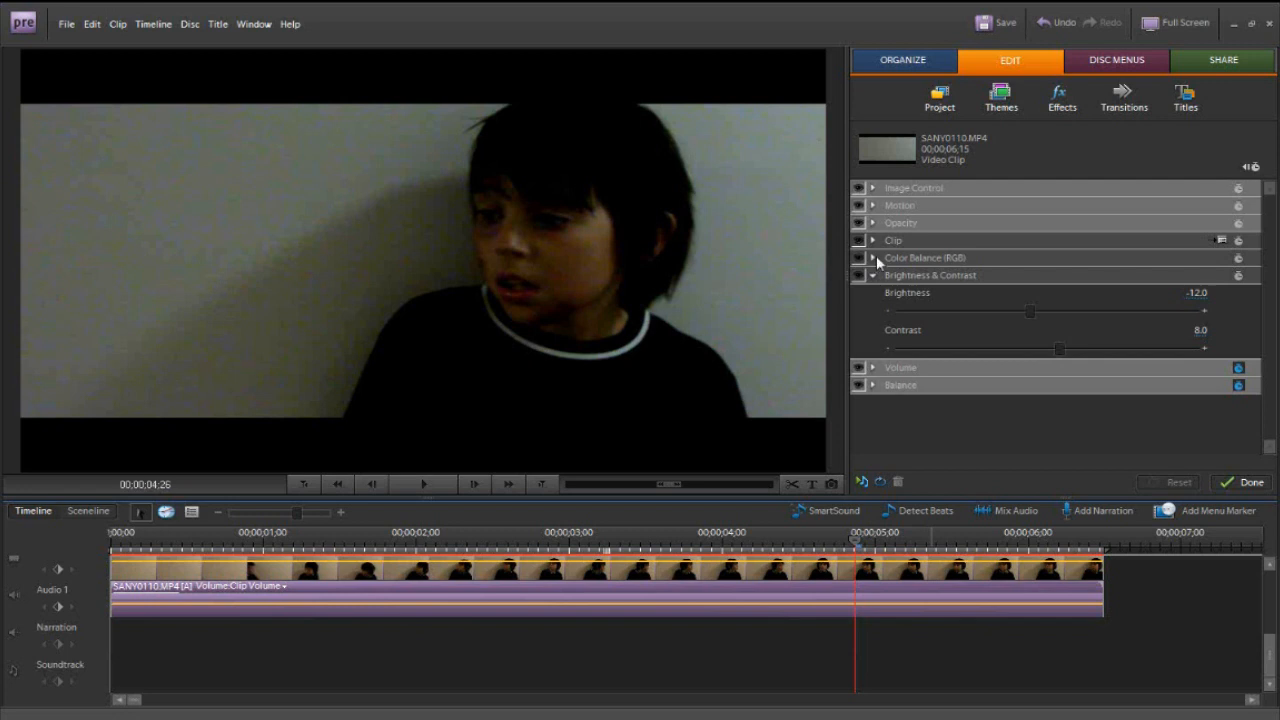
# - Warm the grade with Red 108 and Blue 91, and lift Brightness to -6.4
pyautogui.click(872, 258)
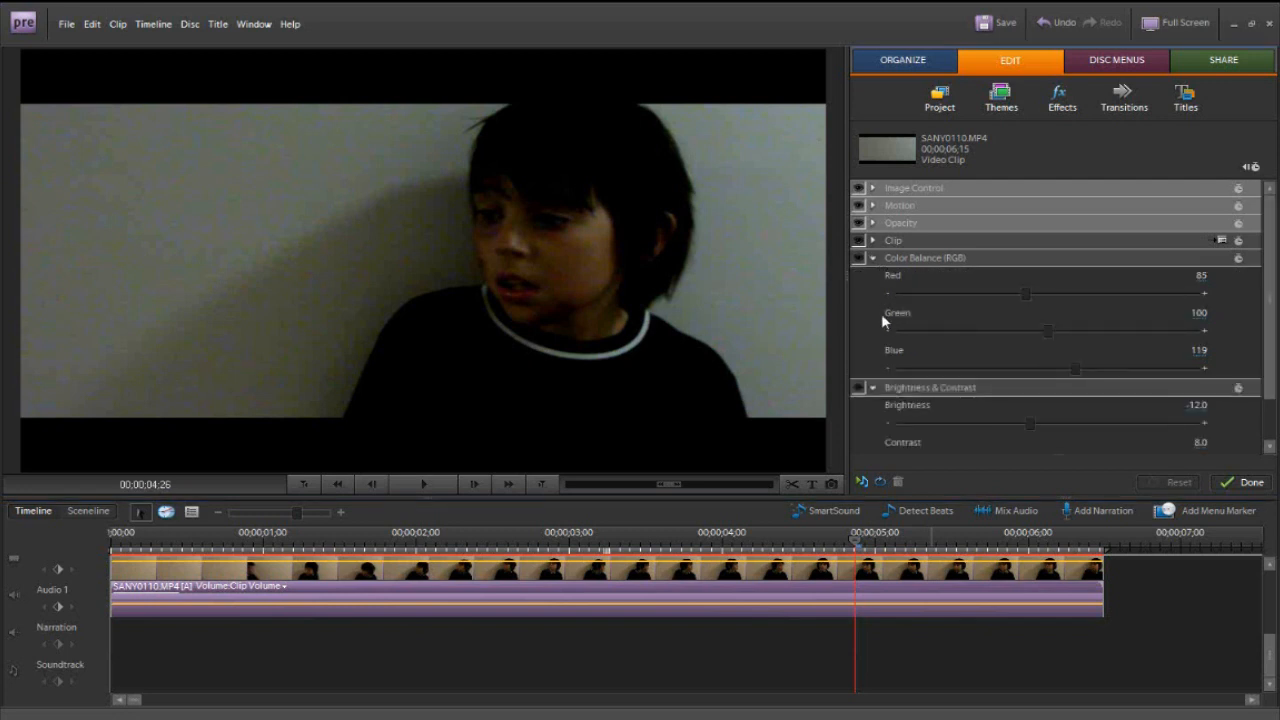
pyautogui.moveTo(1184, 280)
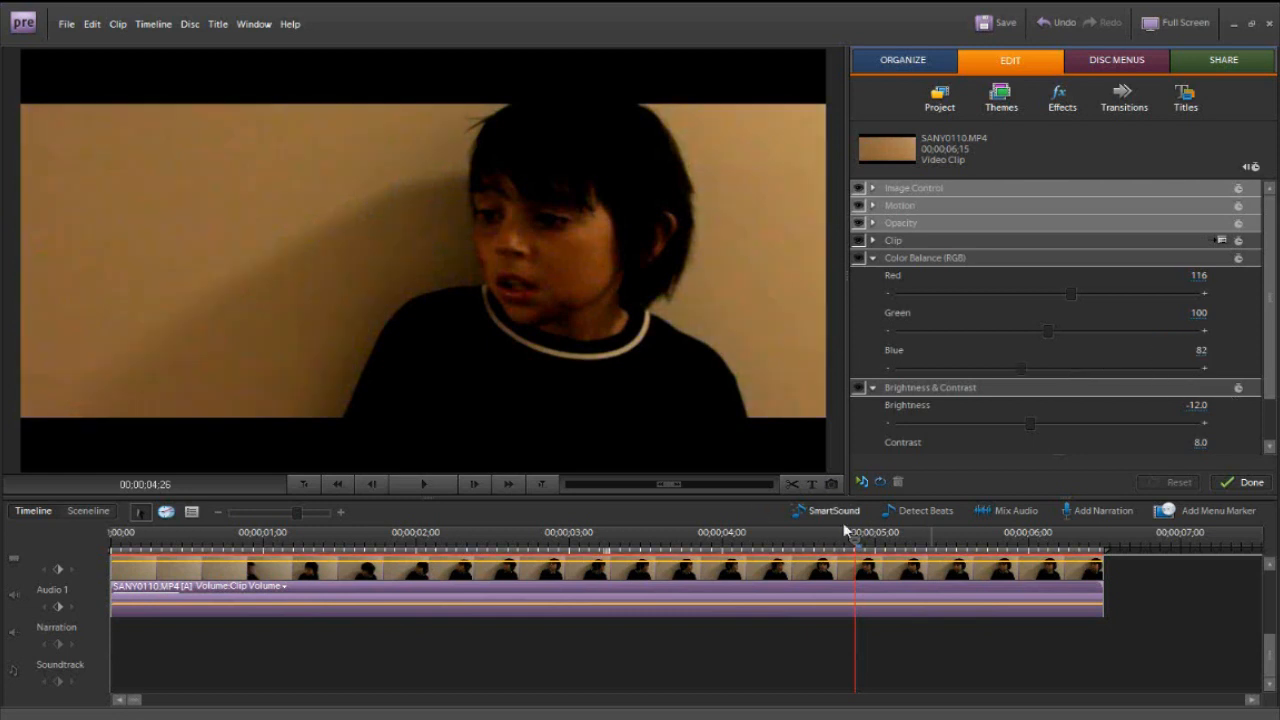
pyautogui.click(526, 568)
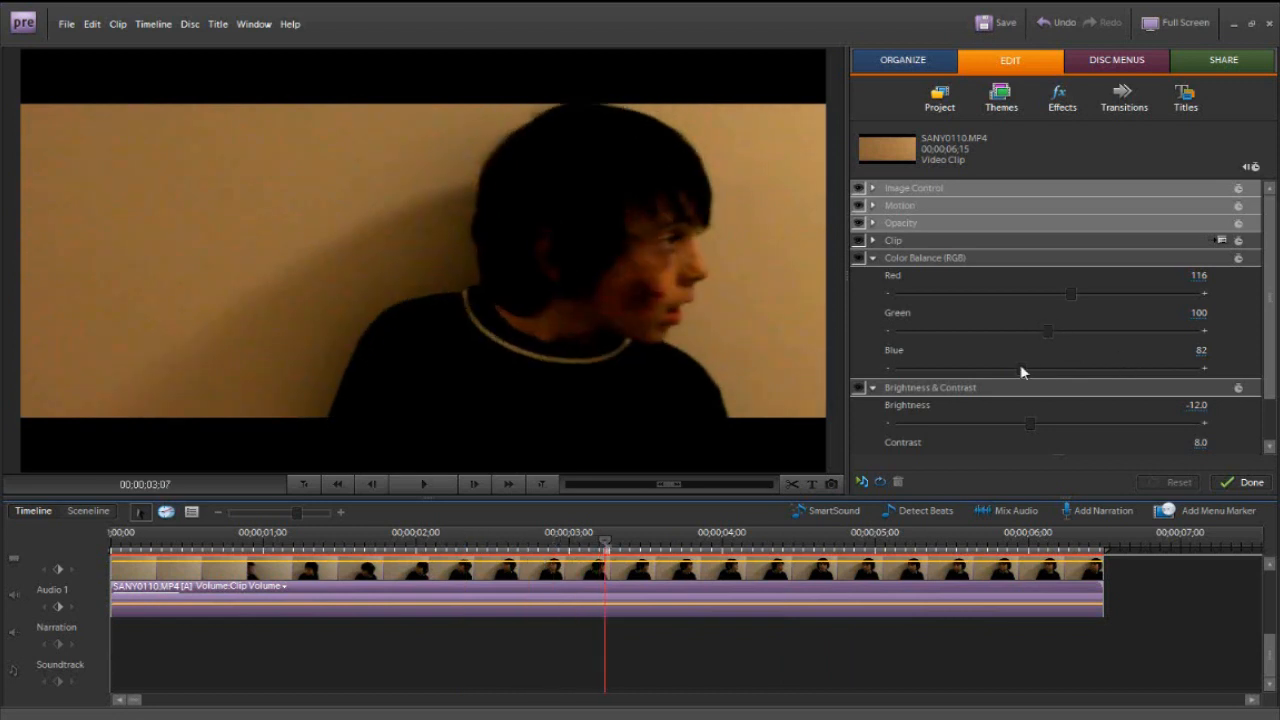
pyautogui.moveTo(1022, 368); pyautogui.dragTo(1036, 368)
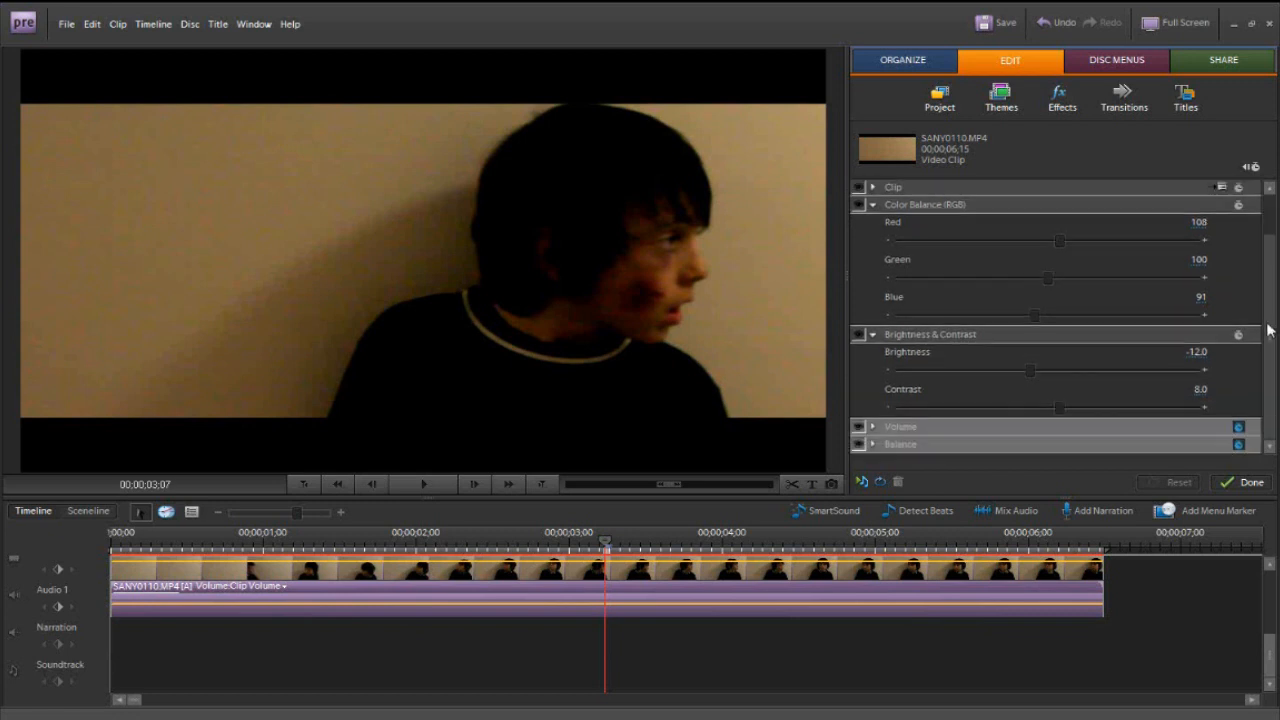
pyautogui.moveTo(1032, 370); pyautogui.dragTo(1056, 370)
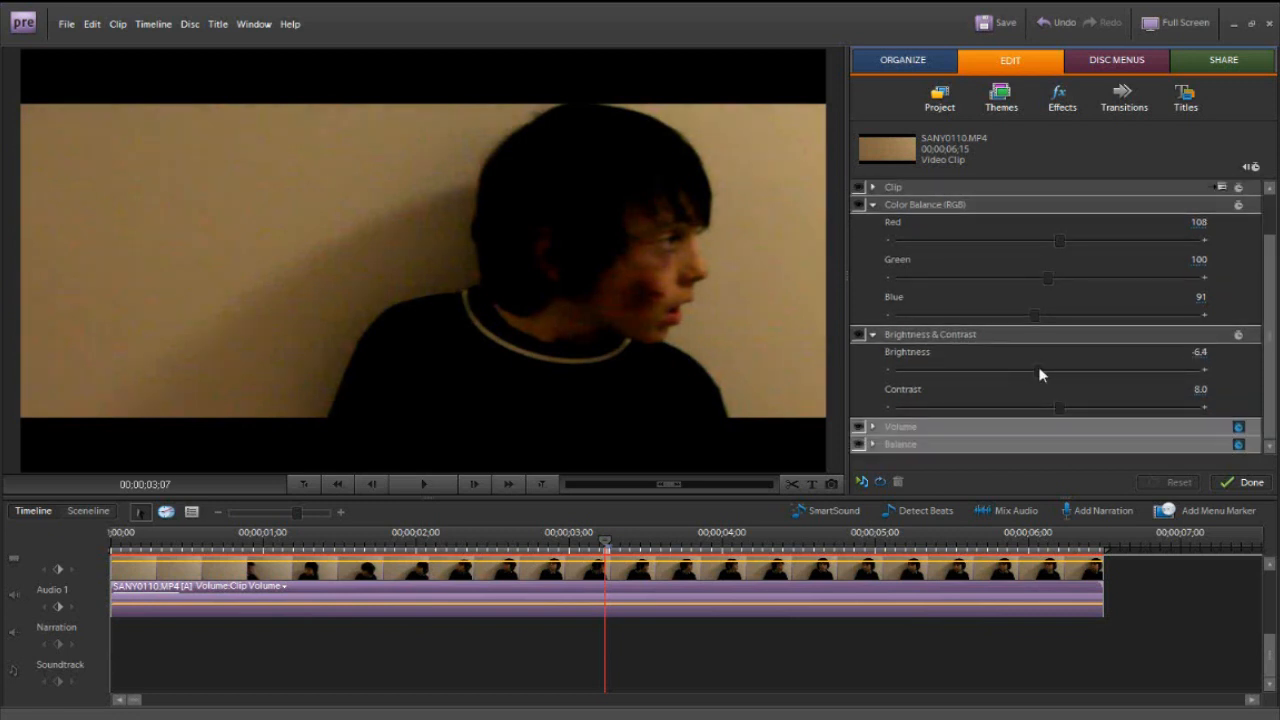